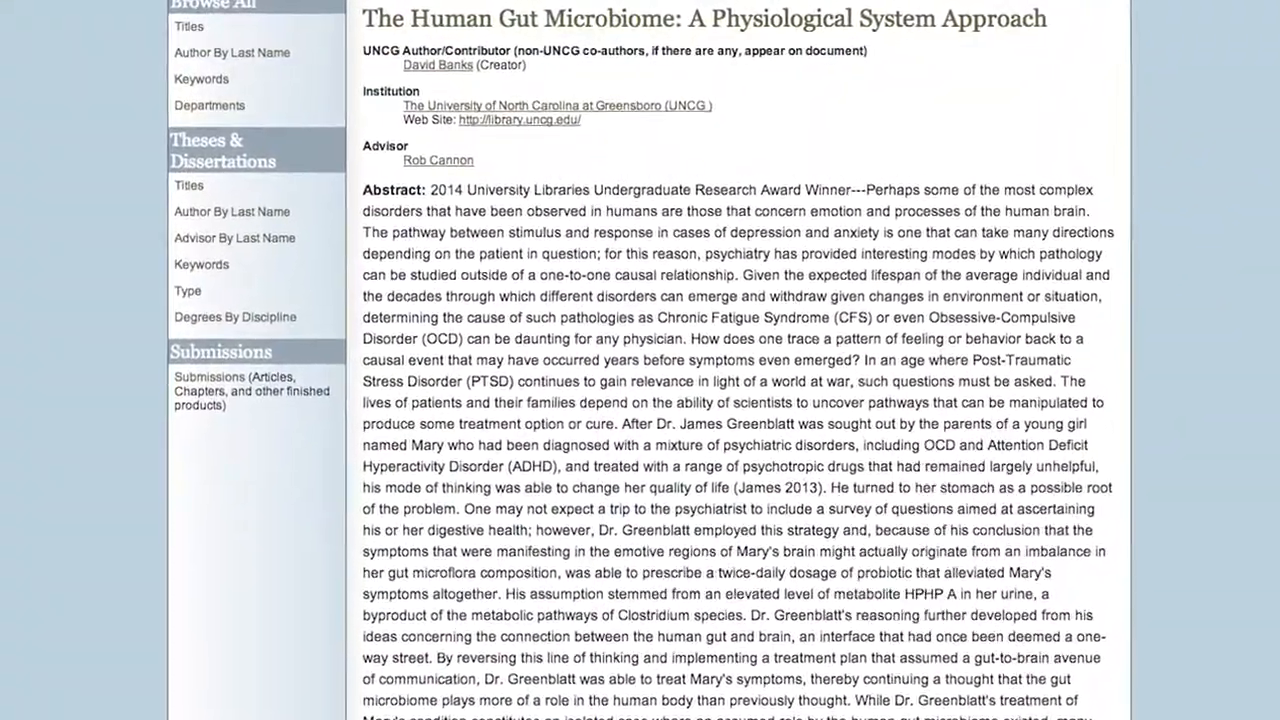
scroll("down", 3)
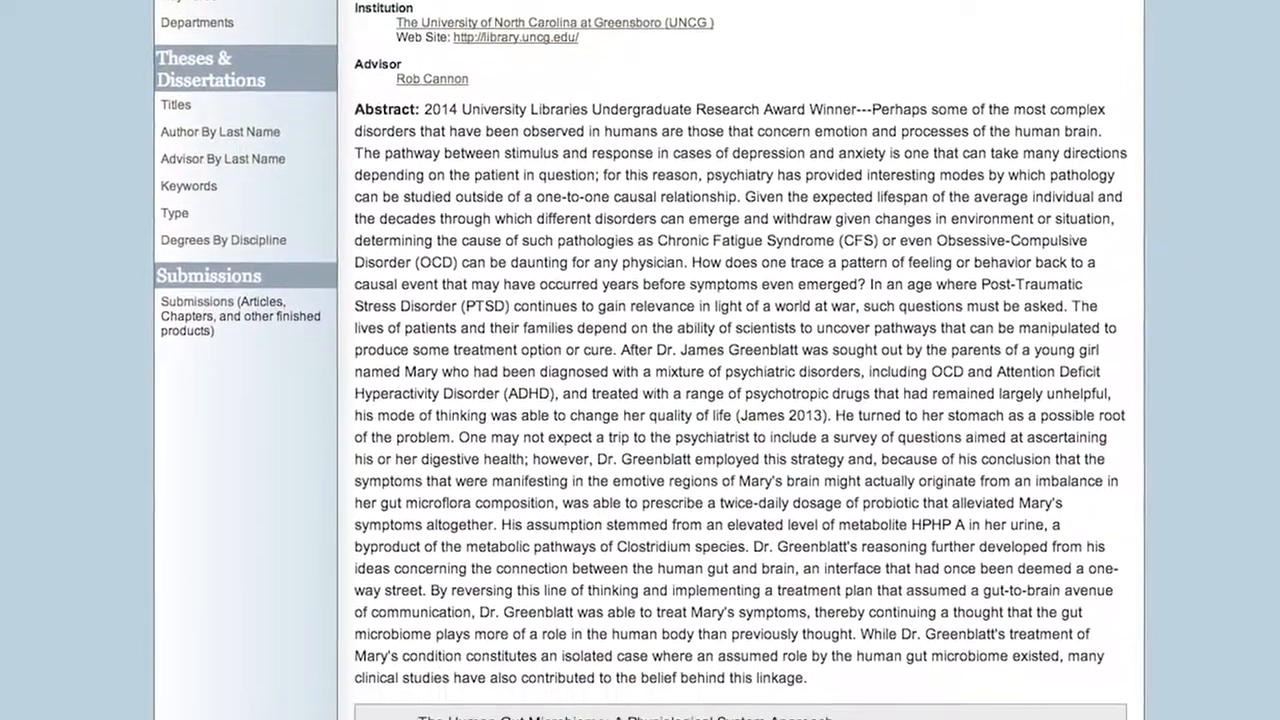